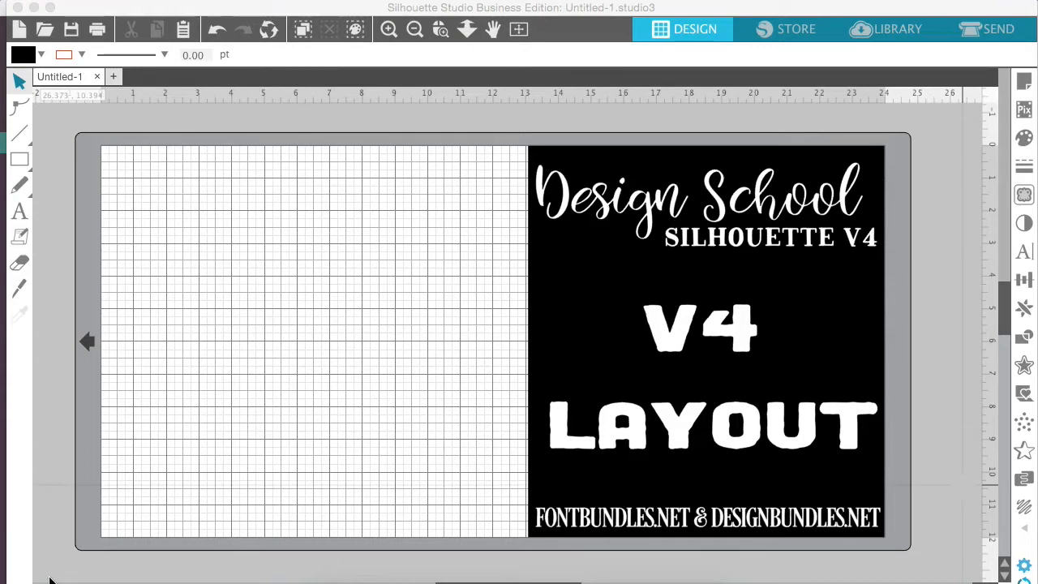
{"action": "mouse_move", "coordinate": [673, 278]}
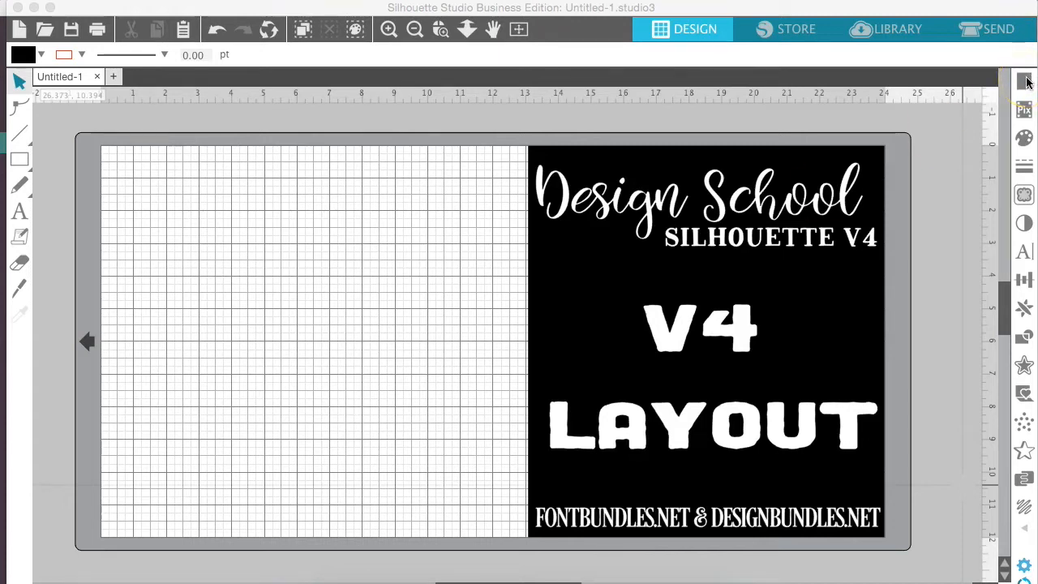
Review the 24 × 12 in CAMEO page size and grid options, then show the PixScan panel.
{"action": "left_click", "coordinate": [1025, 81]}
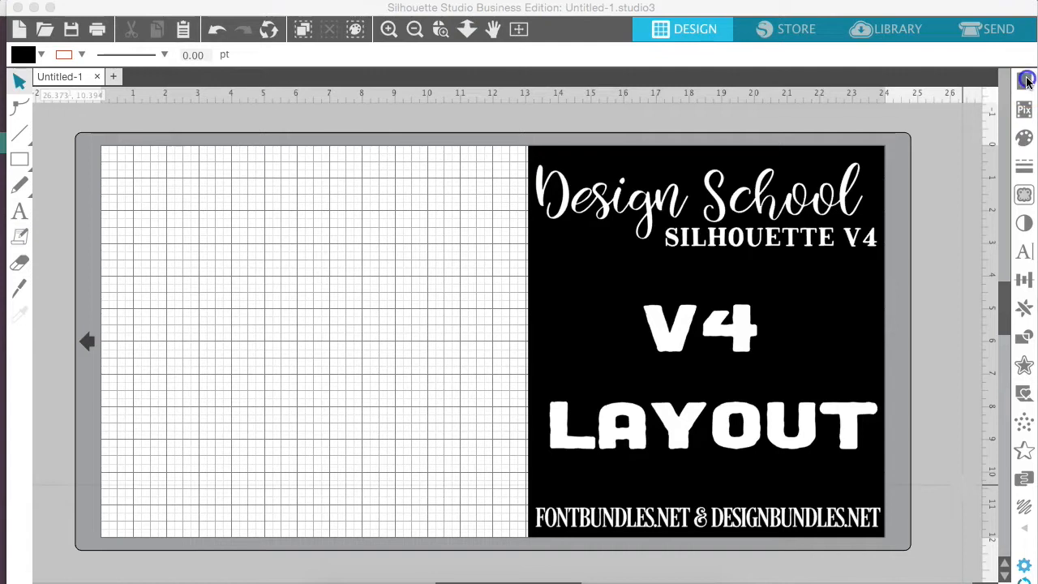
{"action": "left_click", "coordinate": [1023, 81]}
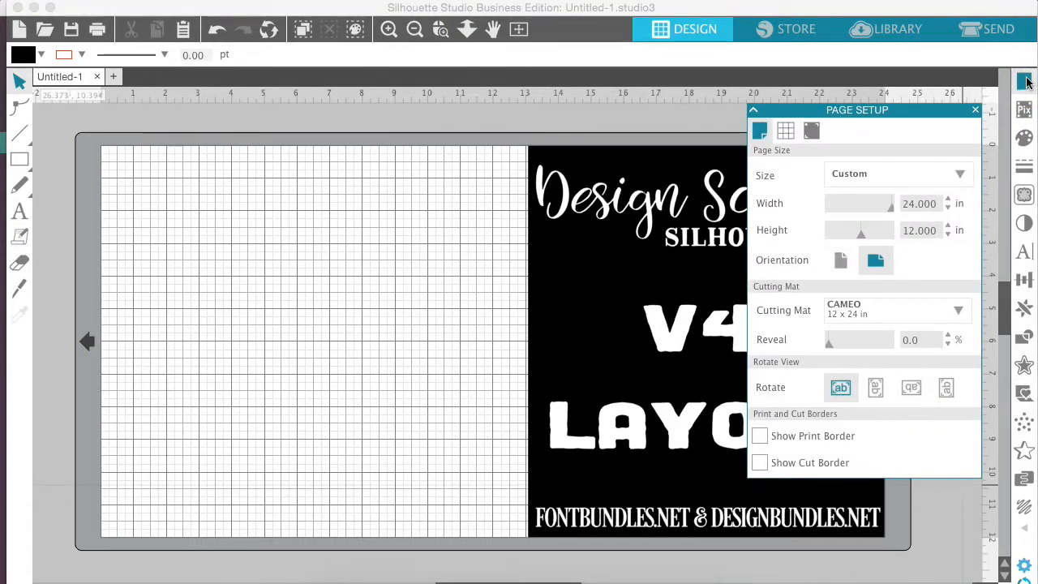
{"action": "mouse_move", "coordinate": [879, 78]}
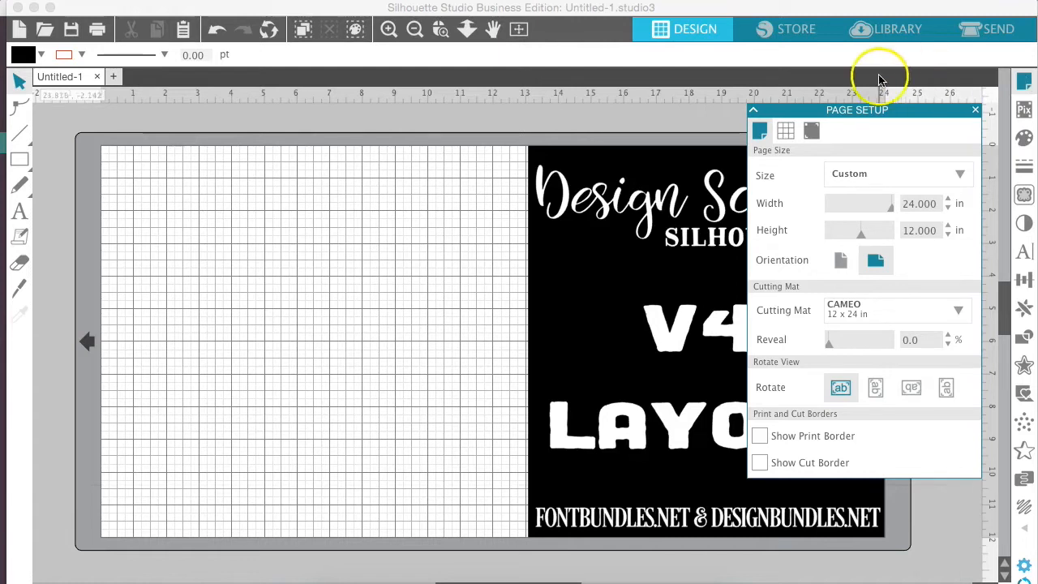
{"action": "left_click", "coordinate": [785, 130]}
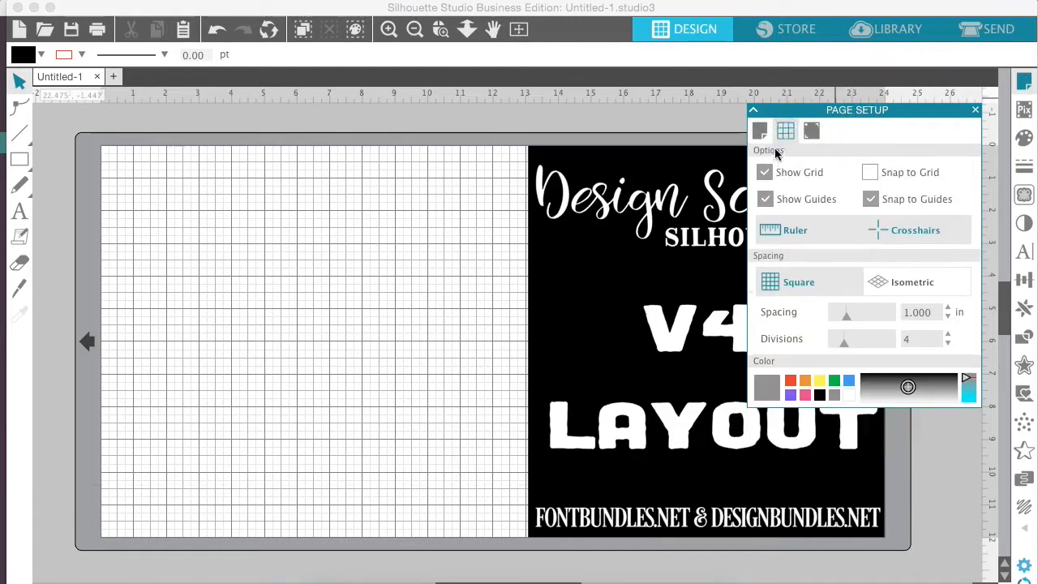
{"action": "left_click", "coordinate": [811, 130]}
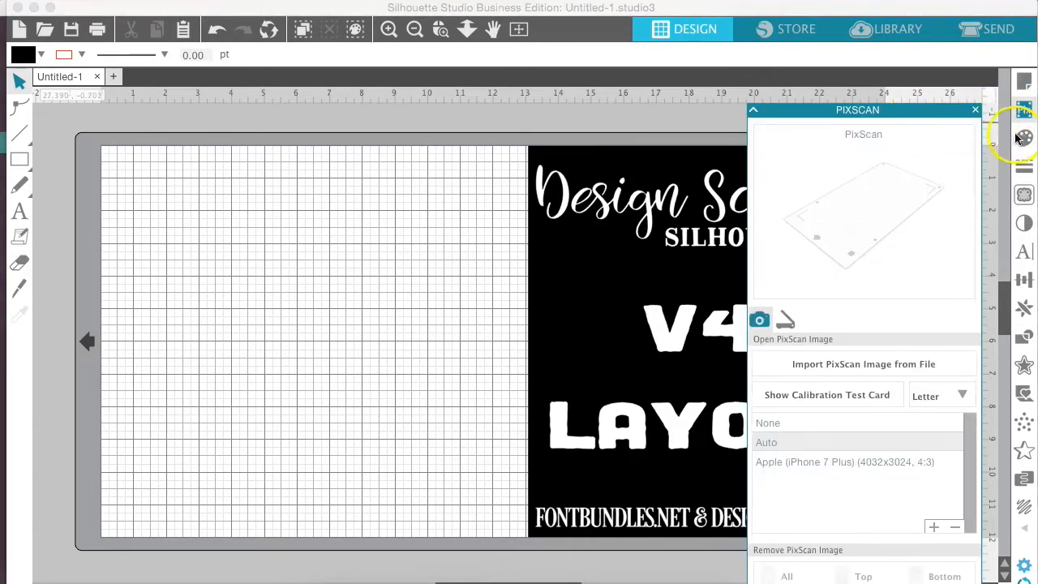
Browse solid colour, gradient and pattern fills in the Fill panel, then close it.
{"action": "left_click", "coordinate": [1025, 138]}
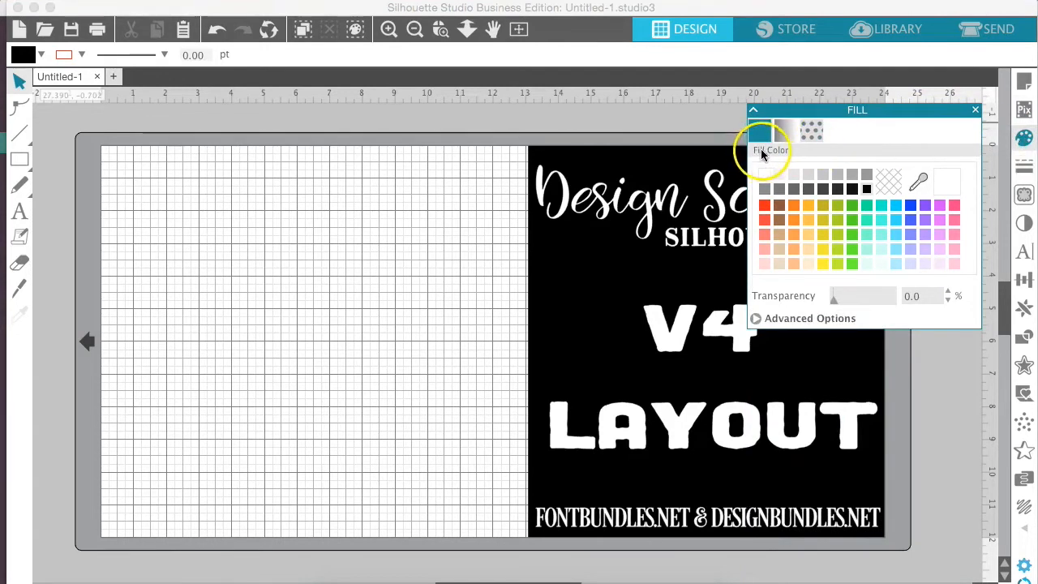
{"action": "left_click", "coordinate": [811, 131]}
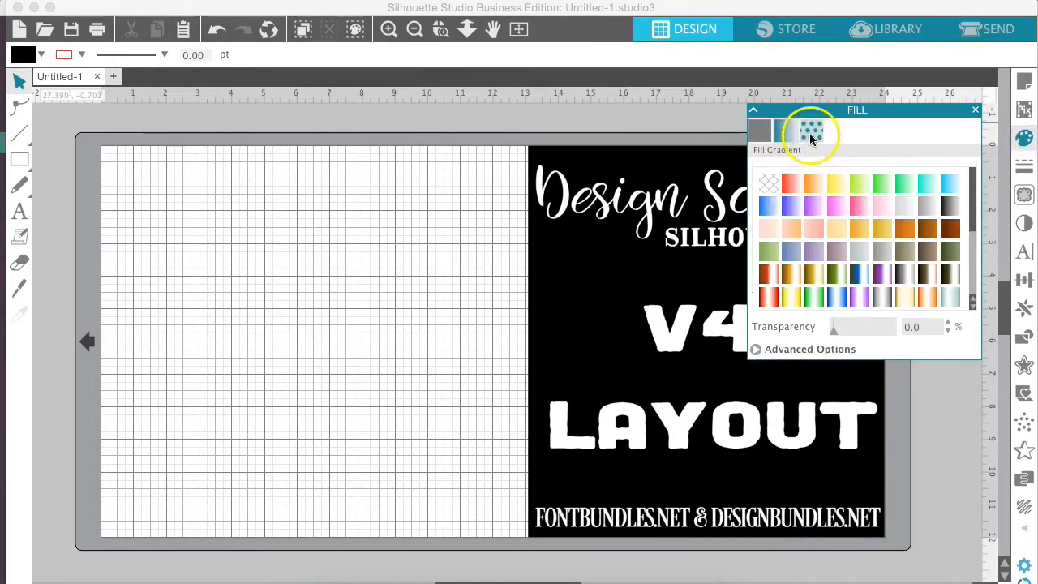
{"action": "left_click", "coordinate": [811, 129]}
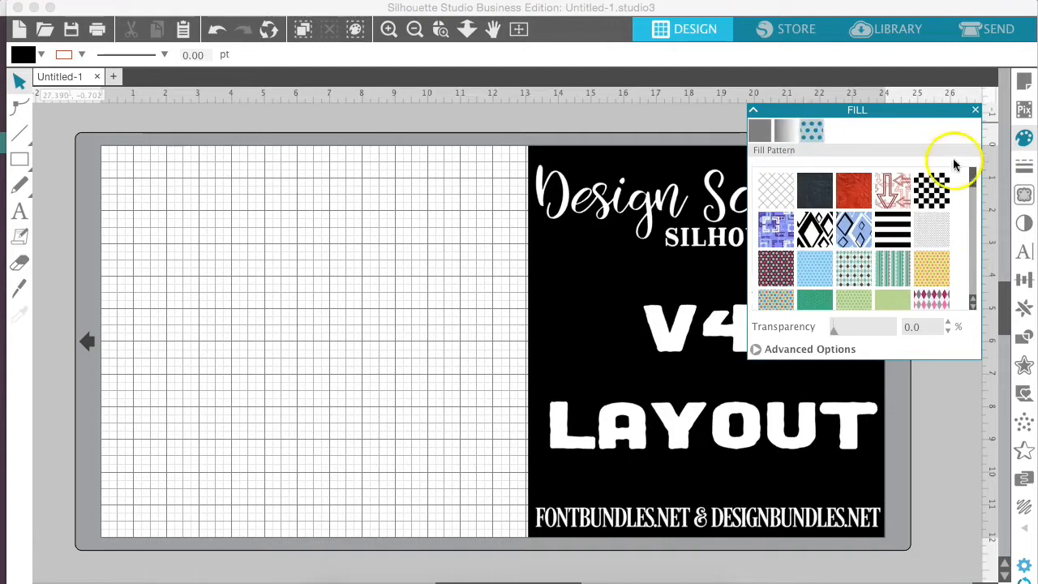
{"action": "left_click", "coordinate": [1023, 167]}
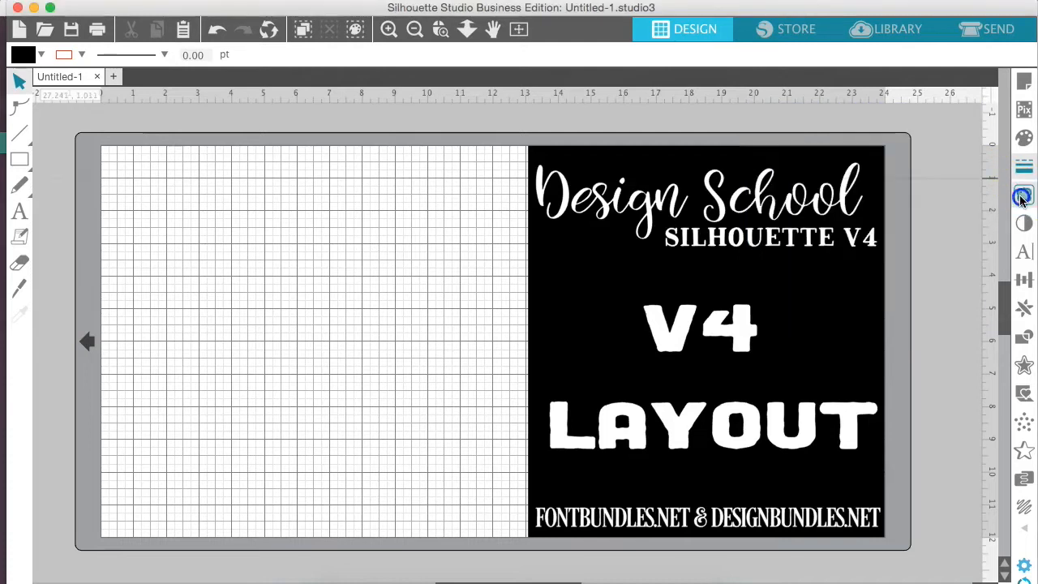
Show the Trace panel's standard, trace-by-colour and magnet trace modes.
{"action": "left_click", "coordinate": [1024, 194]}
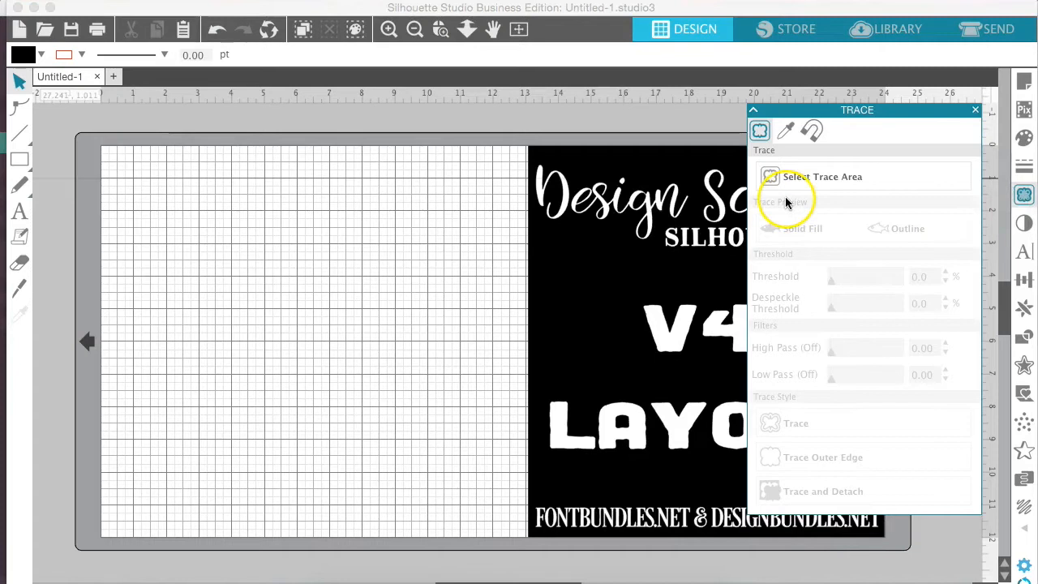
{"action": "mouse_move", "coordinate": [778, 146]}
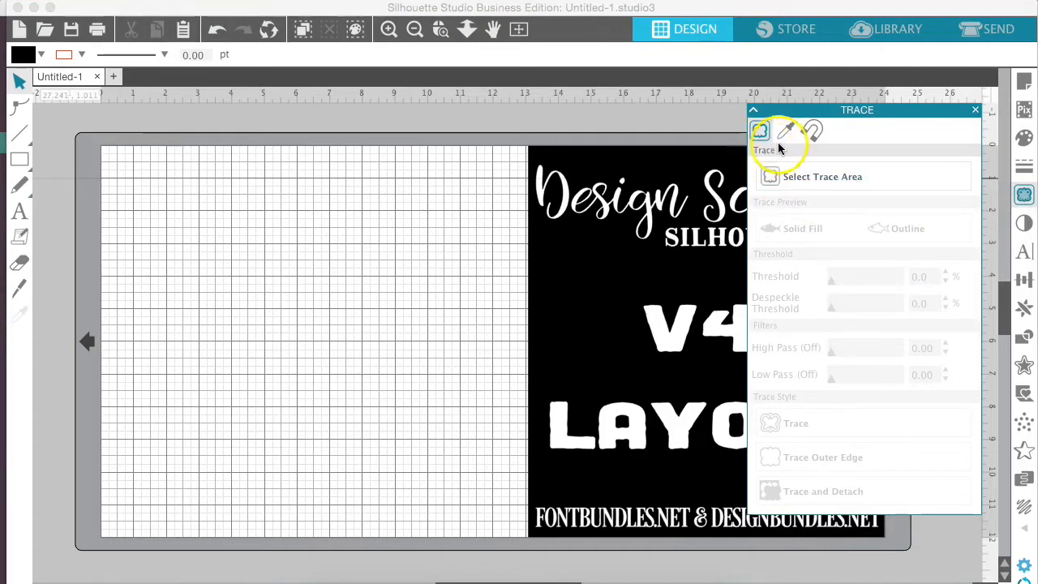
{"action": "left_click", "coordinate": [785, 130]}
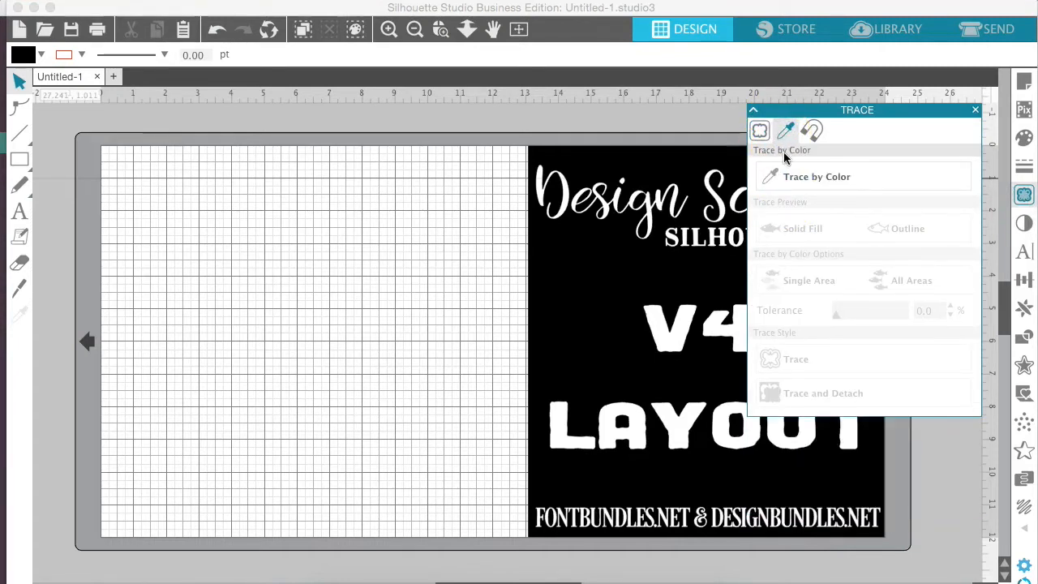
{"action": "left_click", "coordinate": [811, 129]}
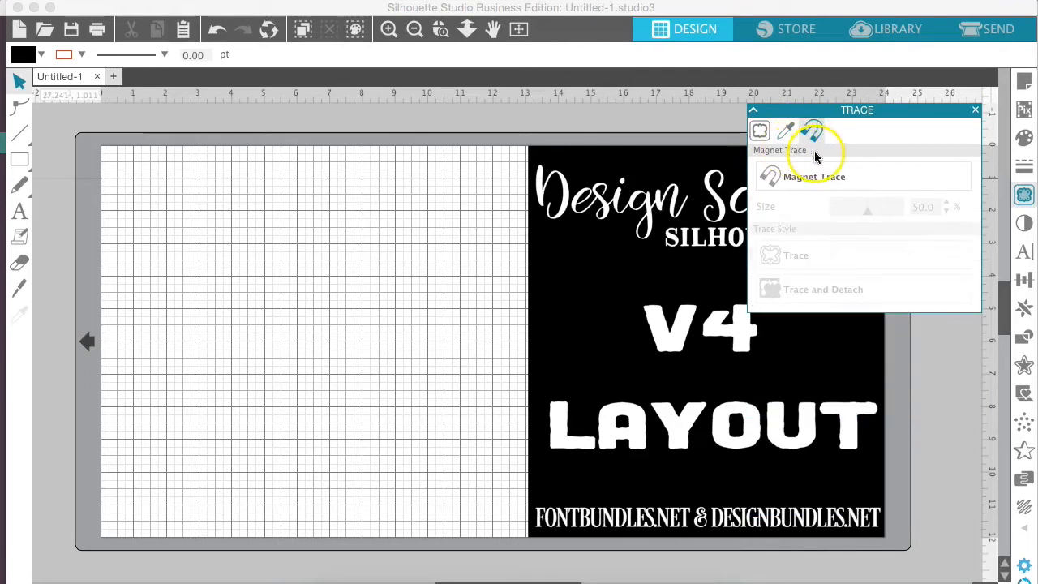
{"action": "left_click", "coordinate": [814, 129]}
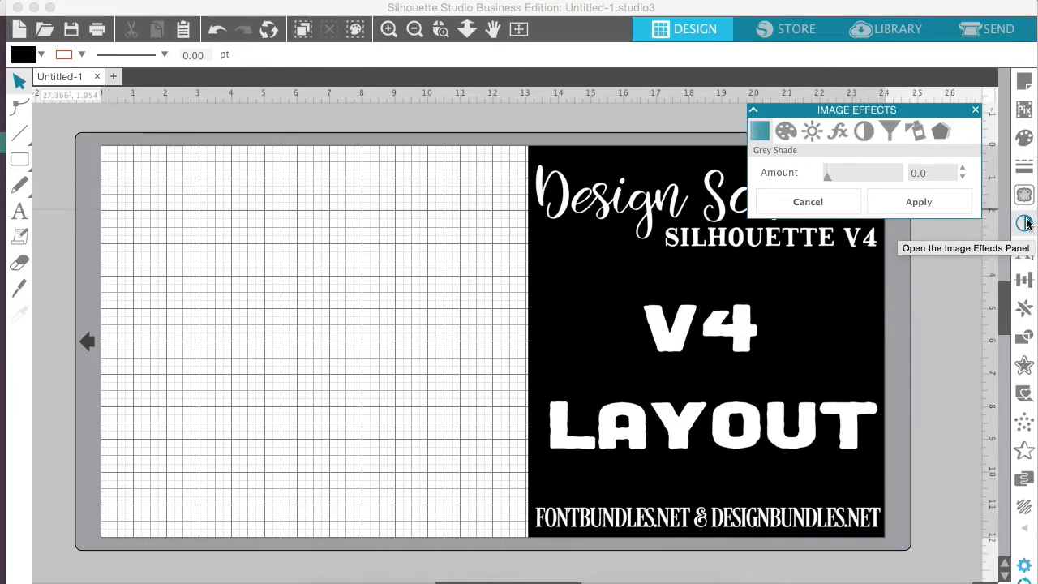
{"action": "mouse_move", "coordinate": [804, 172]}
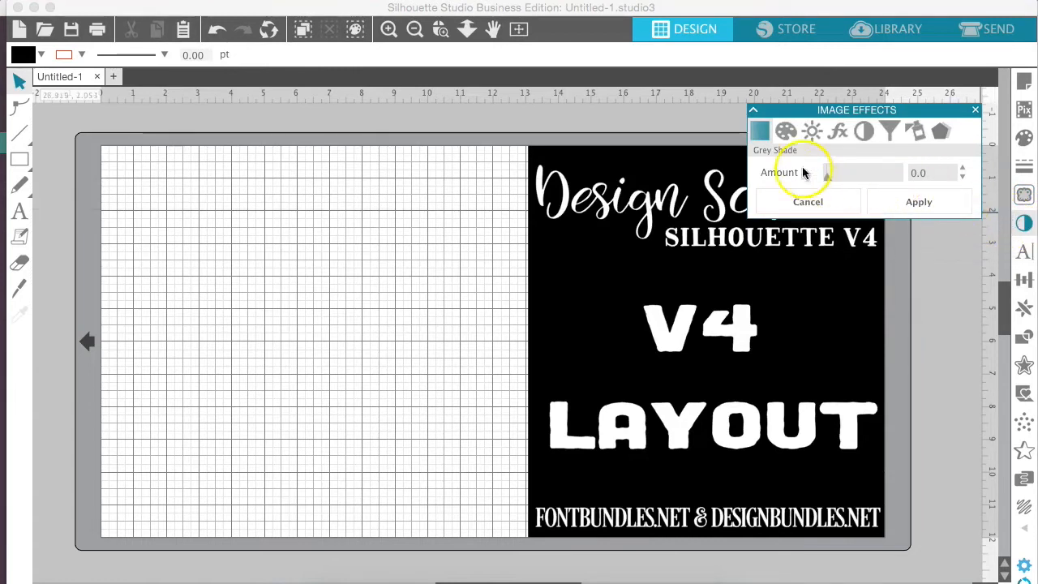
Step through colorize, brightness/contrast, gamma, sepia and shadow effects, then show the text style panel.
{"action": "left_click", "coordinate": [785, 129]}
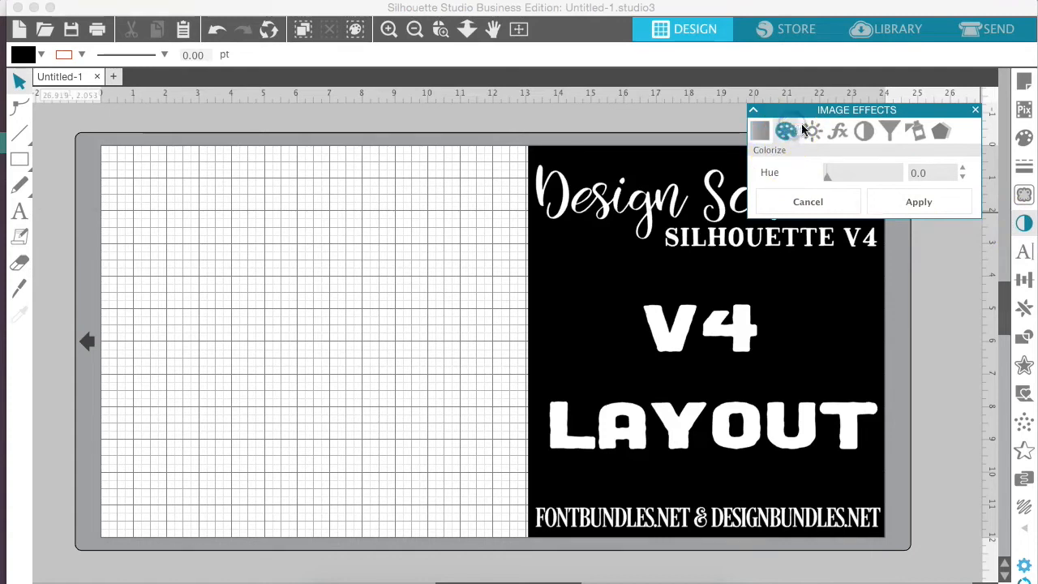
{"action": "left_click", "coordinate": [837, 132]}
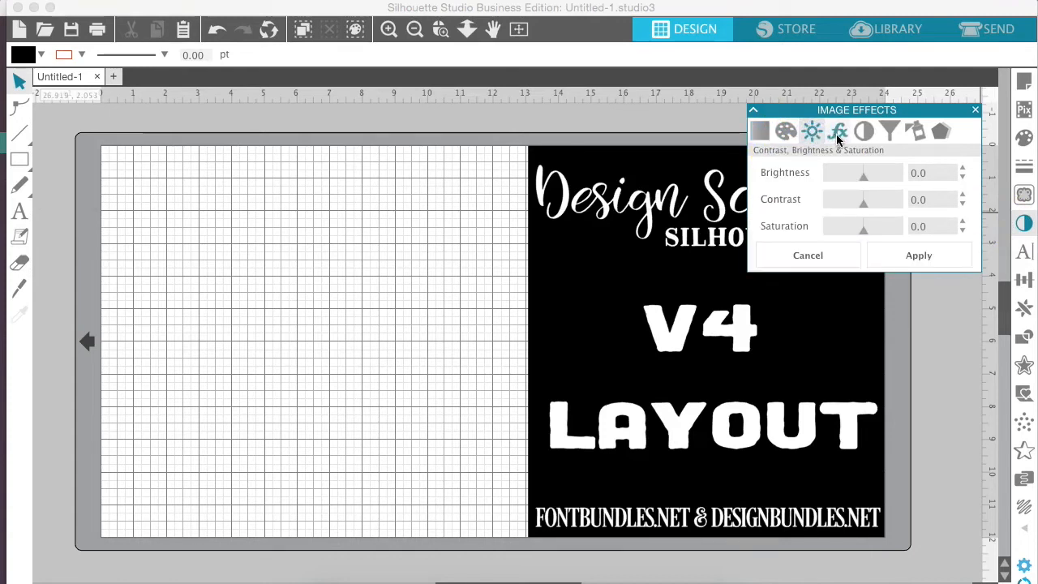
{"action": "left_click", "coordinate": [863, 132]}
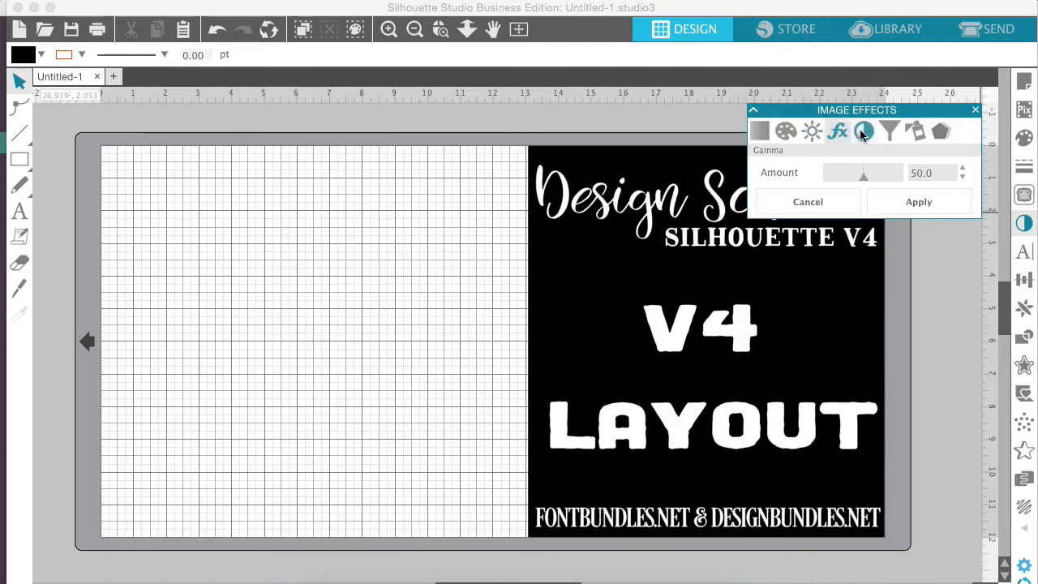
{"action": "left_click", "coordinate": [889, 129]}
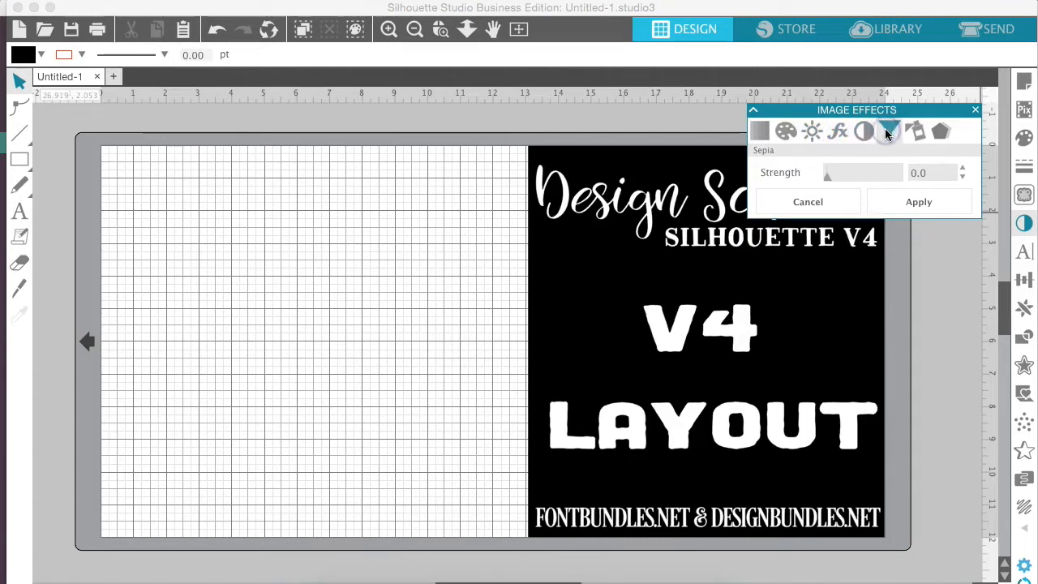
{"action": "left_click", "coordinate": [940, 129]}
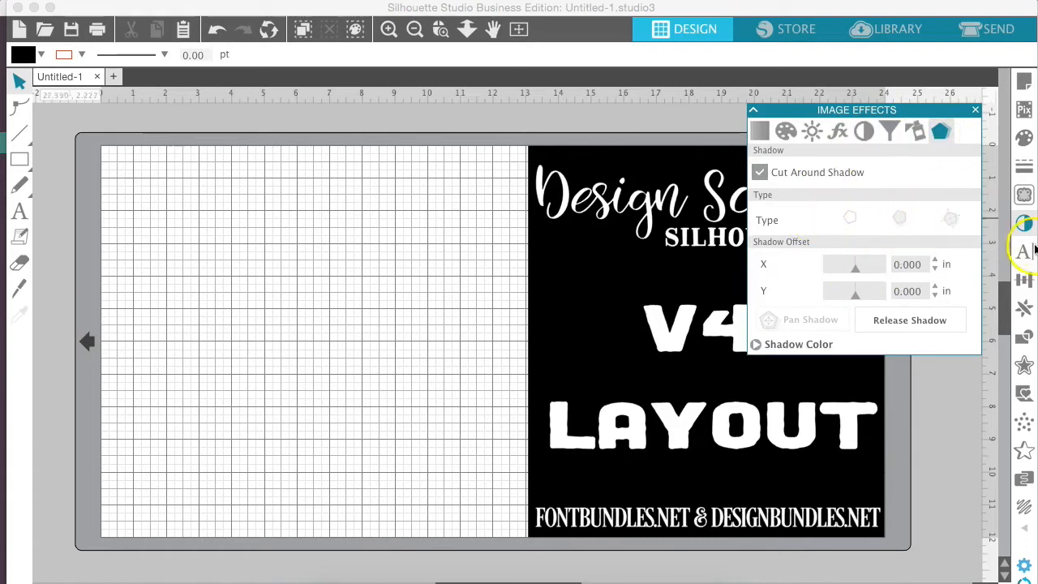
{"action": "left_click", "coordinate": [1025, 252]}
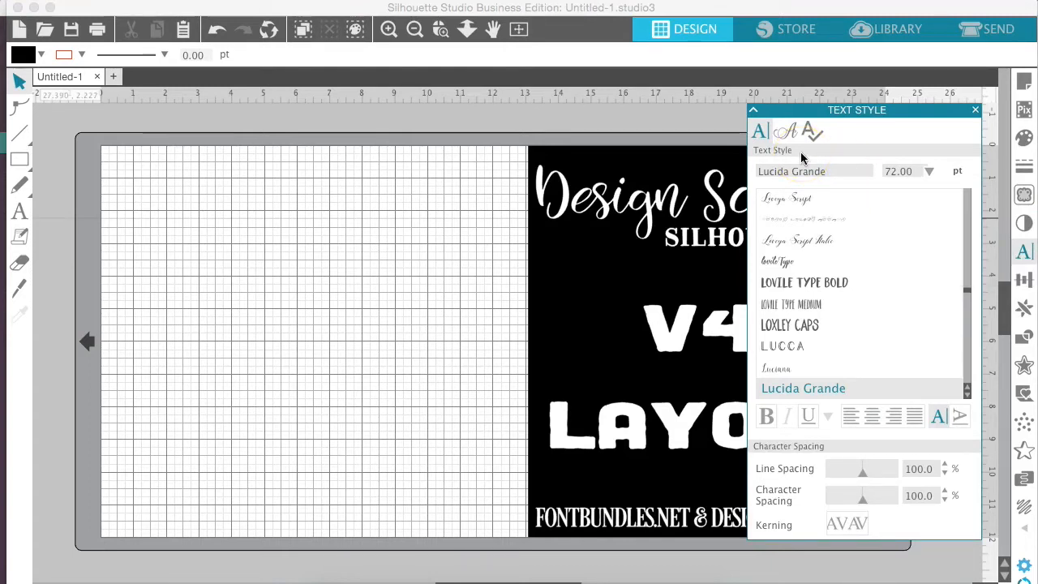
View glyphs, choose Loveya Script Italic from the font list, then bring up the Transform panel.
{"action": "left_click", "coordinate": [785, 131]}
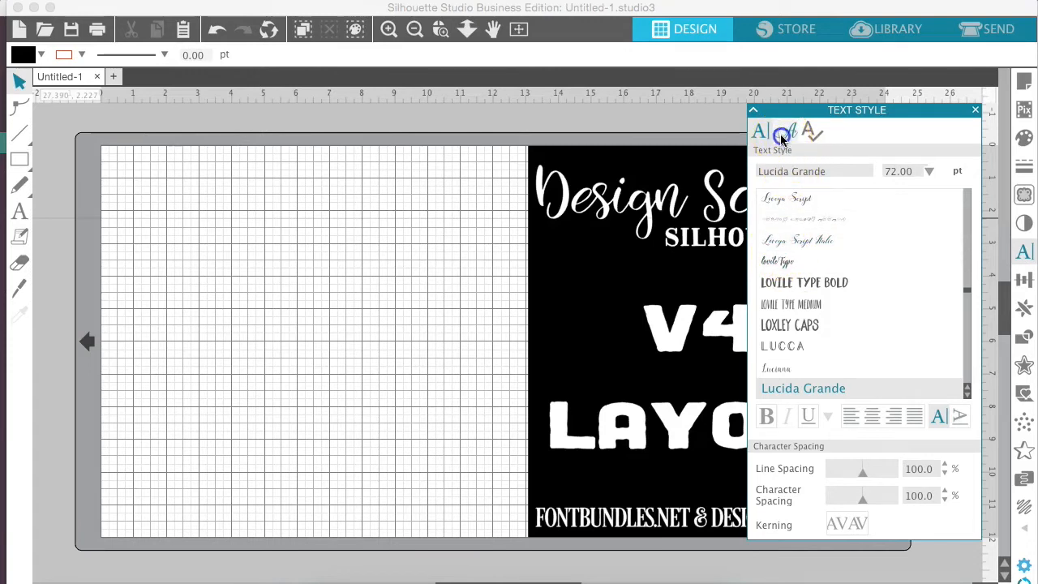
{"action": "left_click", "coordinate": [785, 132]}
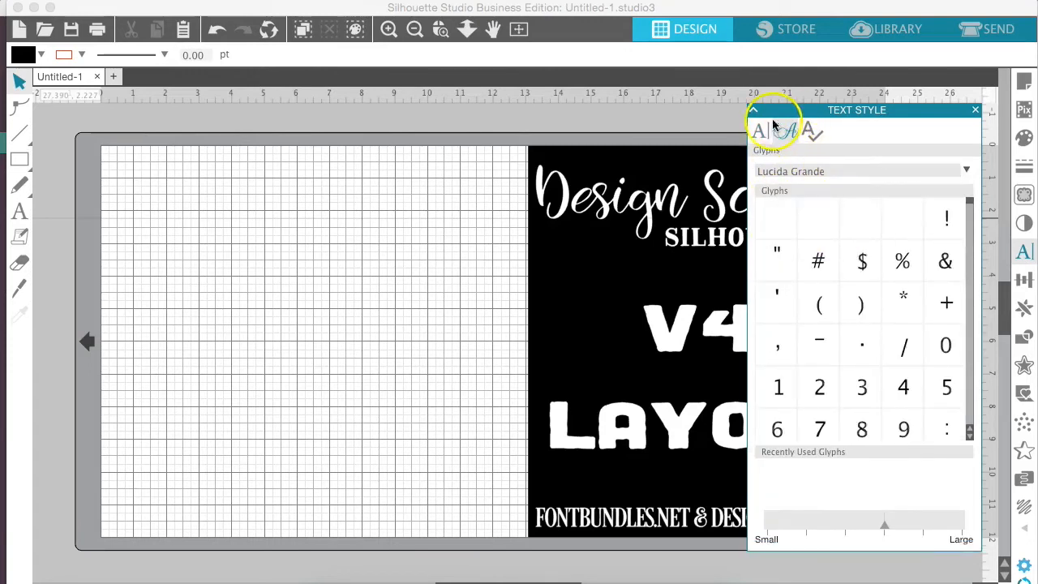
{"action": "left_click", "coordinate": [759, 130]}
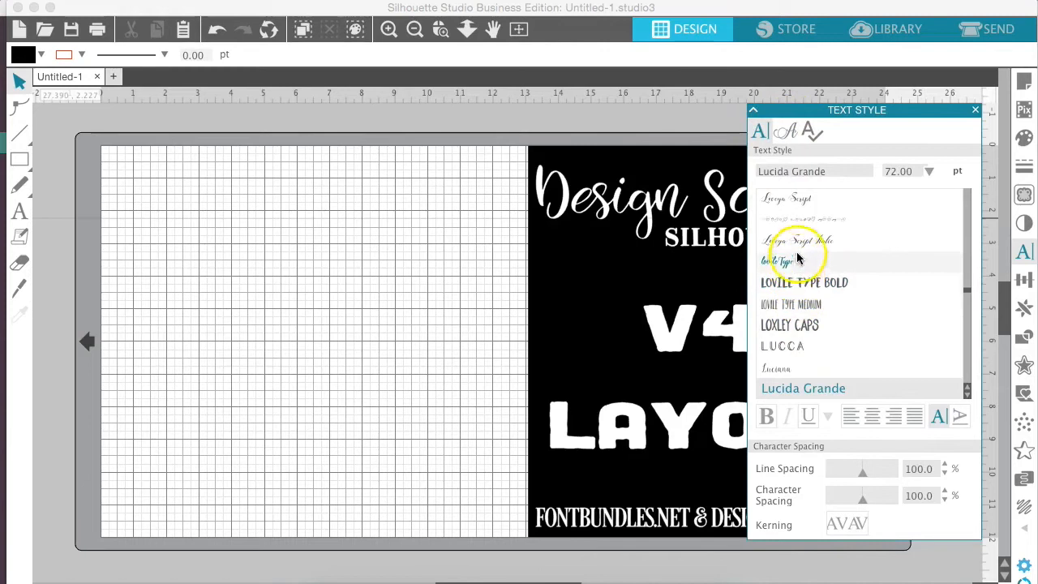
{"action": "left_click", "coordinate": [785, 132]}
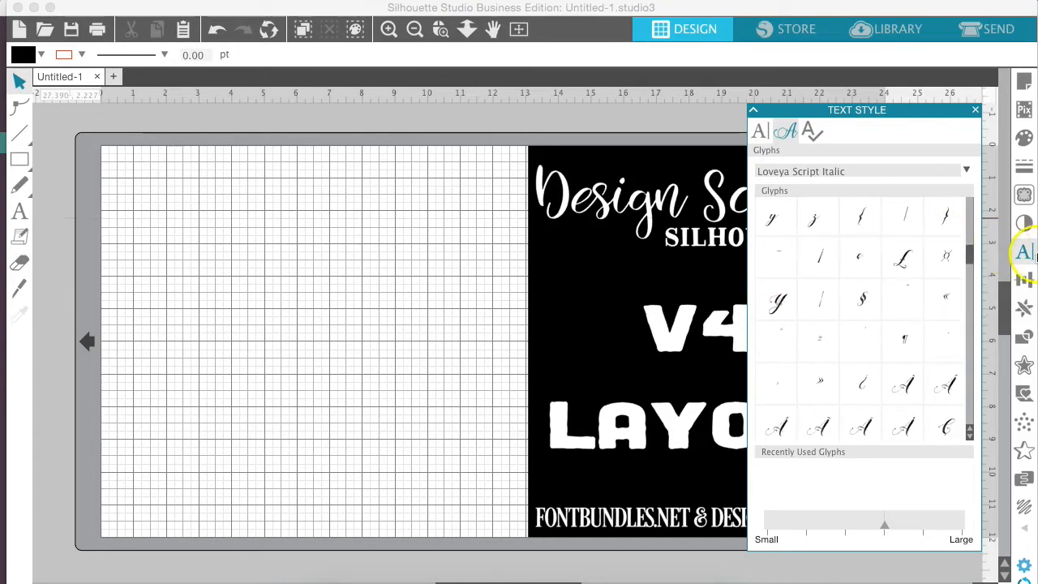
{"action": "left_click", "coordinate": [1023, 279]}
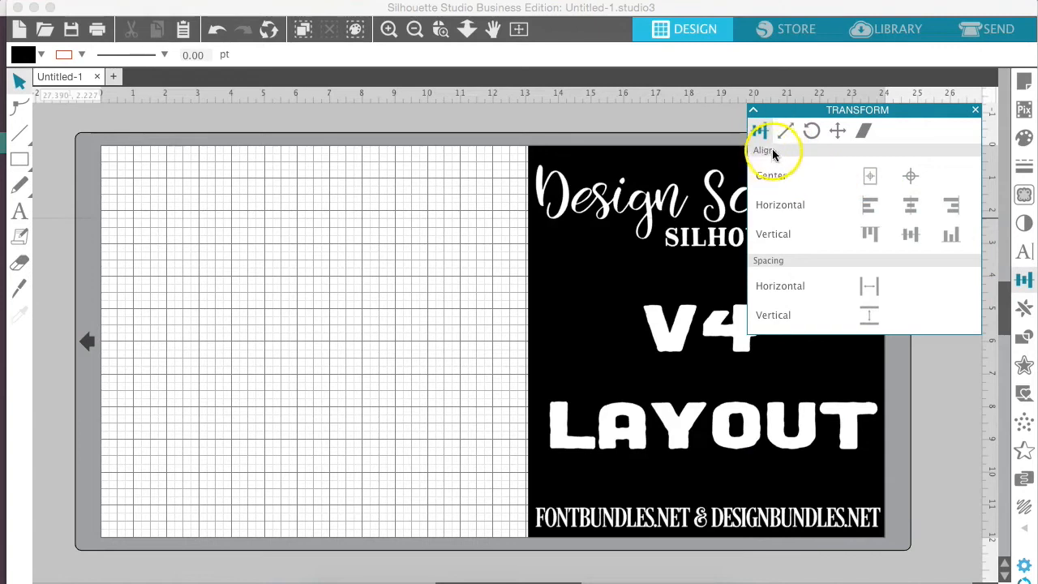
Show the scale, rotate, move and shear transform options, then the Replicate panel.
{"action": "left_click", "coordinate": [808, 130]}
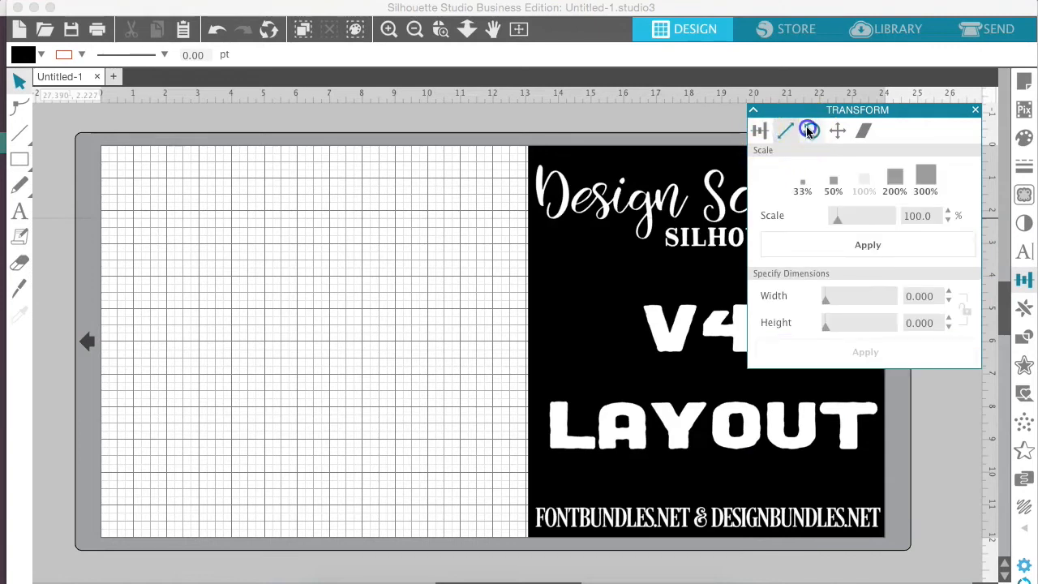
{"action": "left_click", "coordinate": [837, 130]}
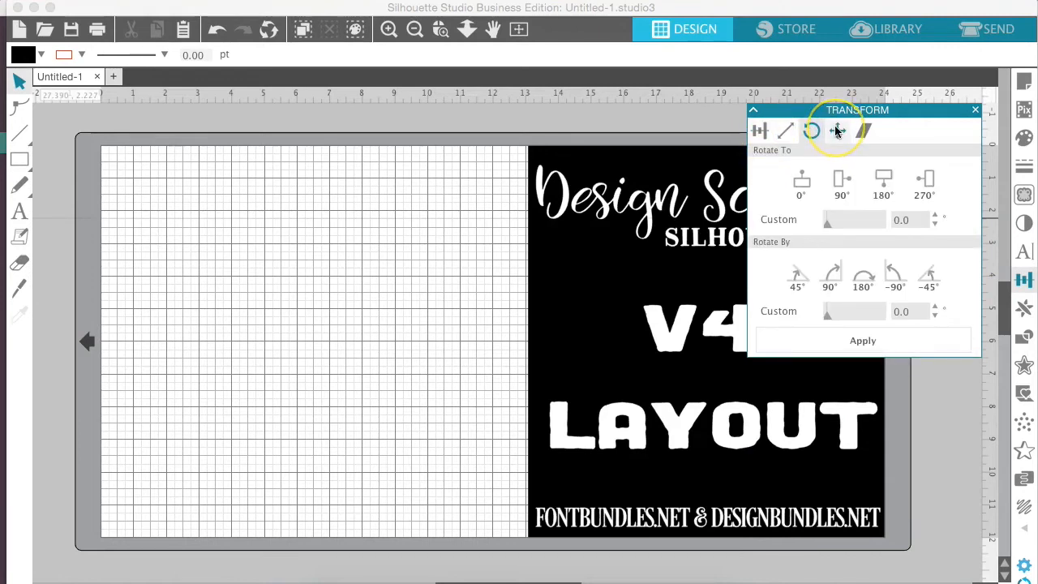
{"action": "left_click", "coordinate": [866, 130]}
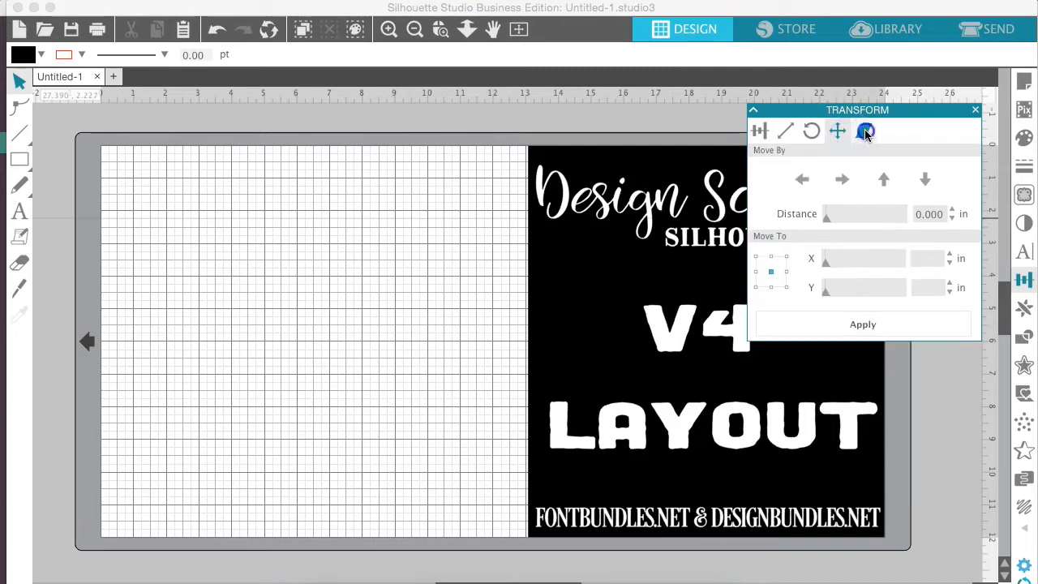
{"action": "left_click", "coordinate": [863, 130]}
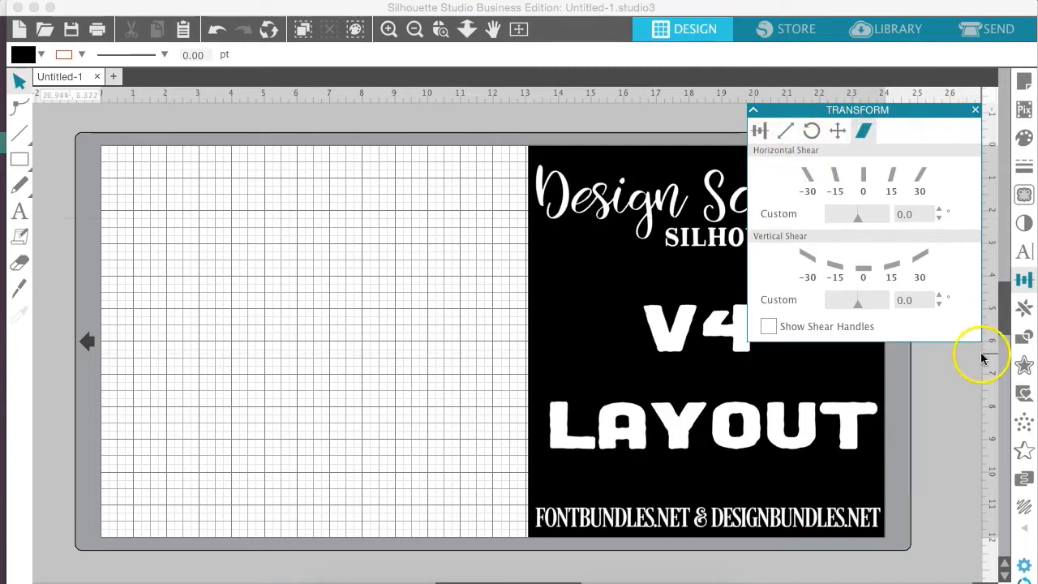
{"action": "left_click", "coordinate": [1023, 306]}
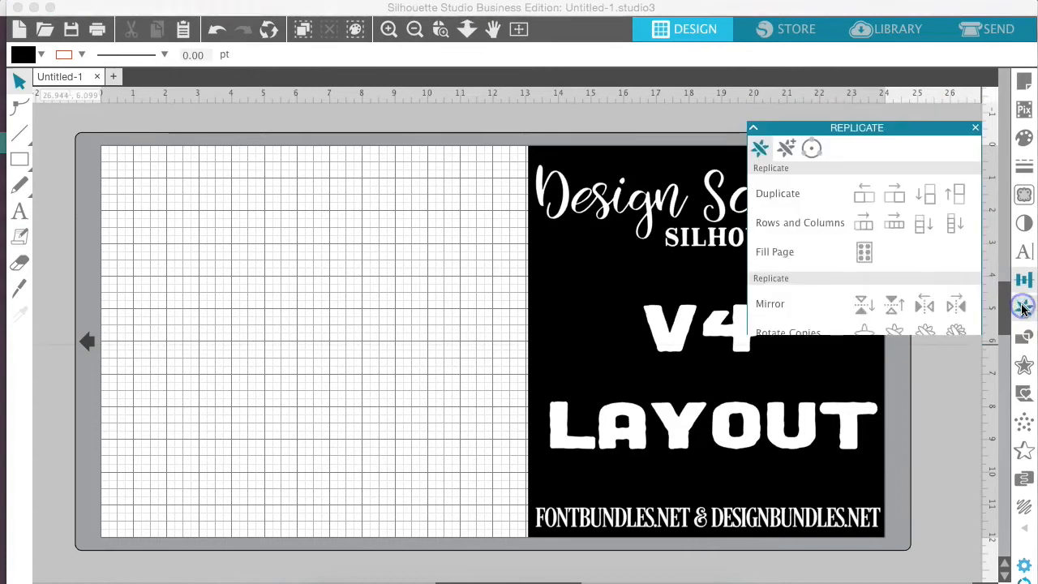
Show rotated copies and object-on-path replicate options, then the Modify panel.
{"action": "left_click", "coordinate": [786, 130]}
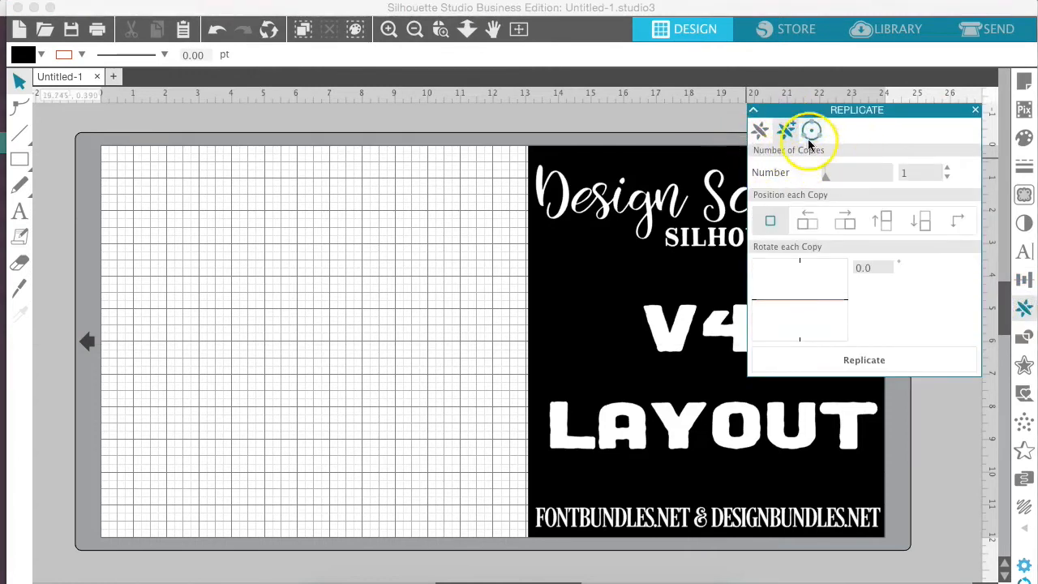
{"action": "left_click", "coordinate": [811, 129]}
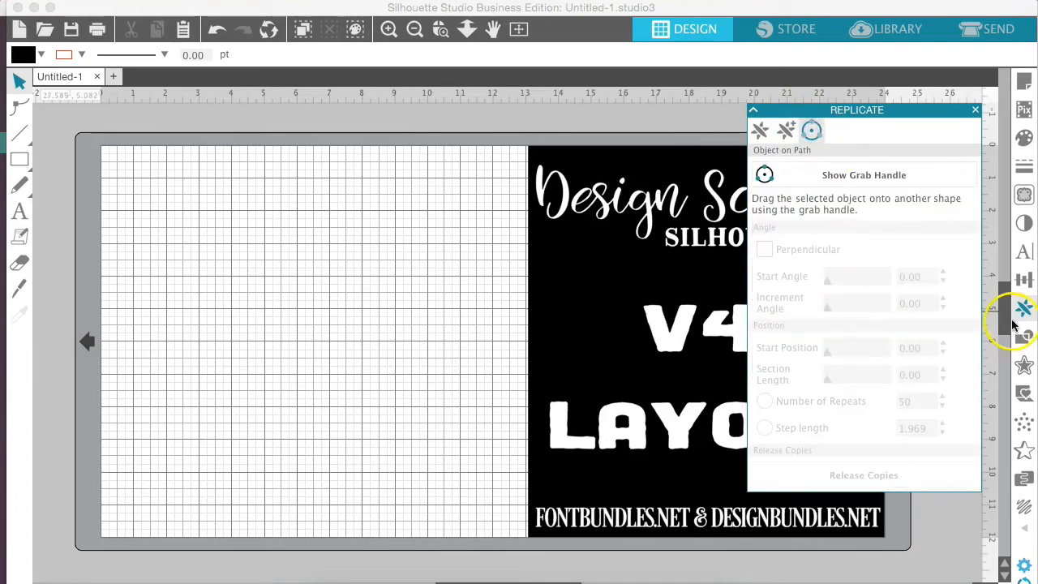
{"action": "left_click", "coordinate": [1023, 334]}
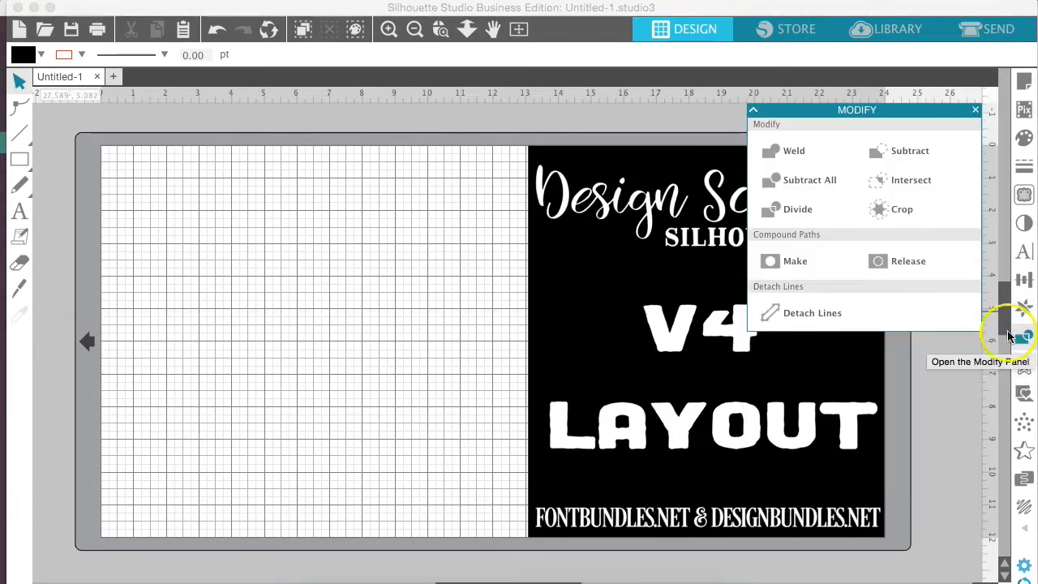
{"action": "mouse_move", "coordinate": [910, 151]}
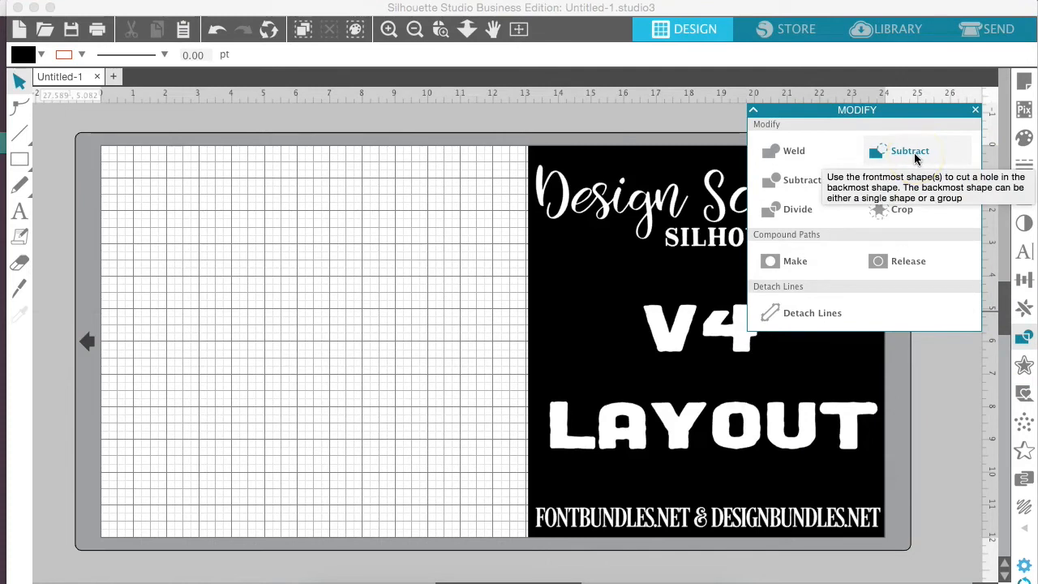
{"action": "mouse_move", "coordinate": [828, 273]}
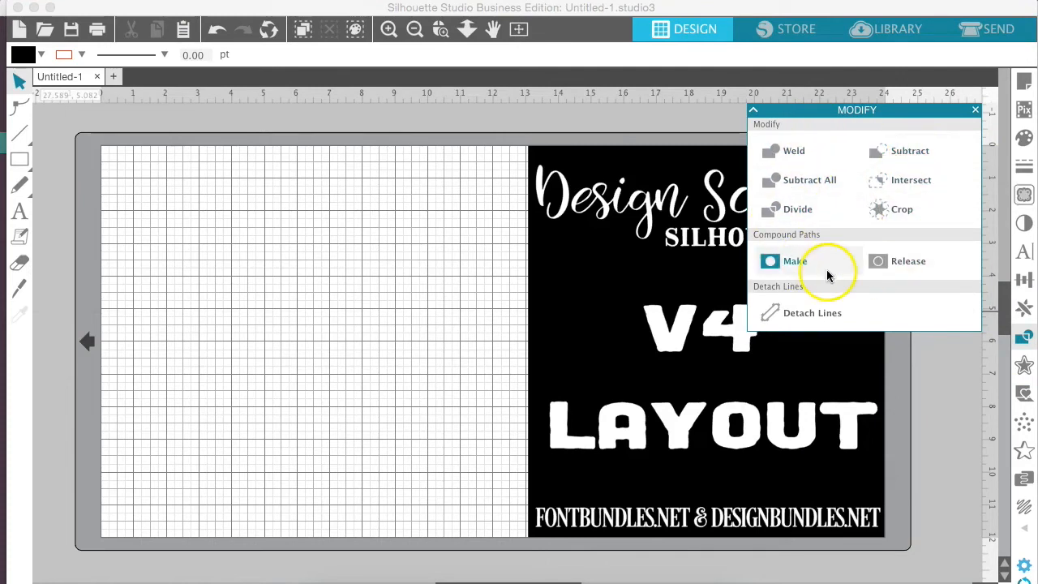
{"action": "mouse_move", "coordinate": [1023, 366]}
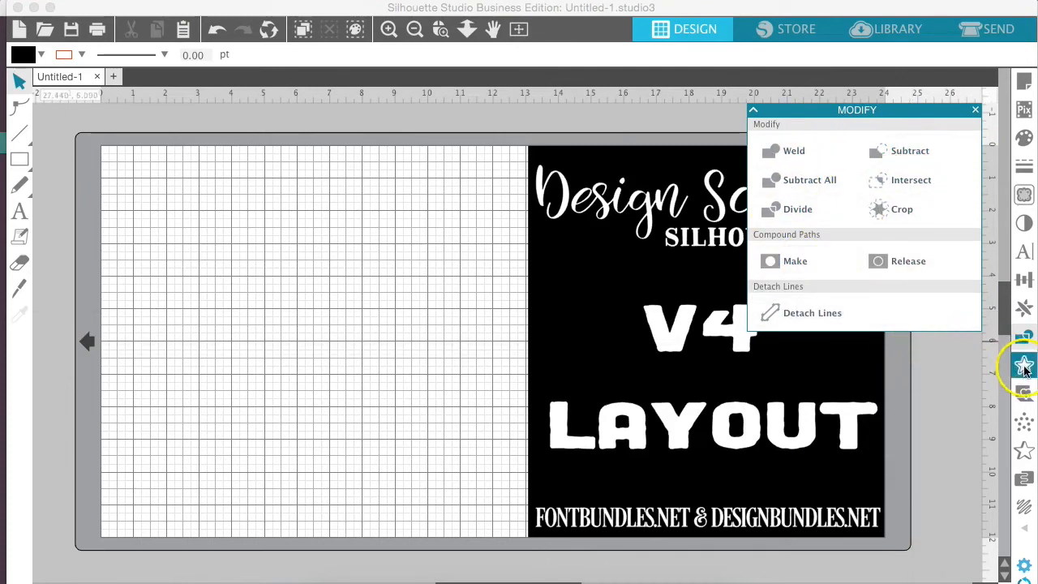
Bring up the Offset panel after reviewing weld, subtract and compound path options.
{"action": "left_click", "coordinate": [1023, 364]}
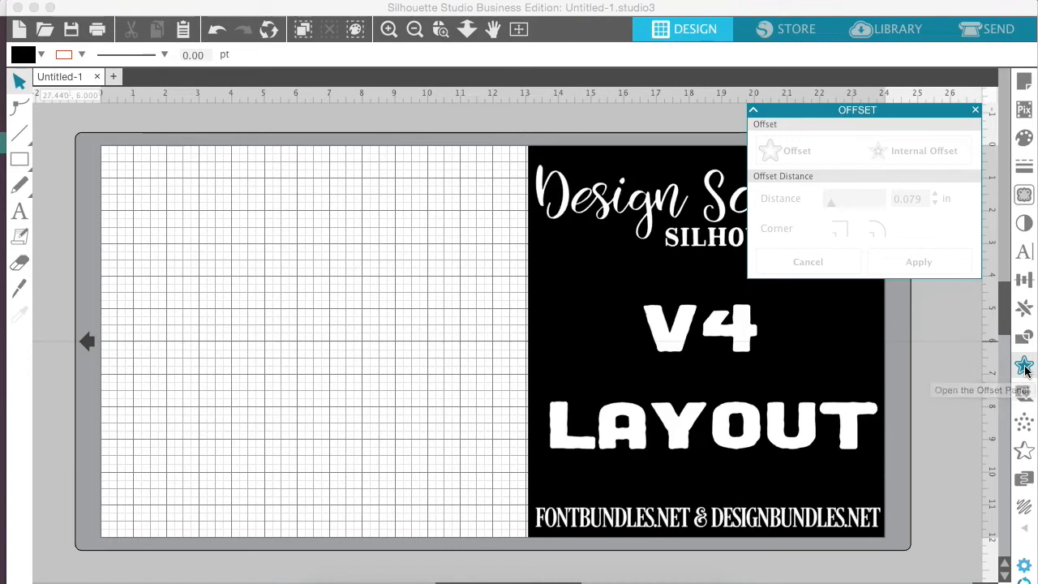
{"action": "mouse_move", "coordinate": [1025, 366]}
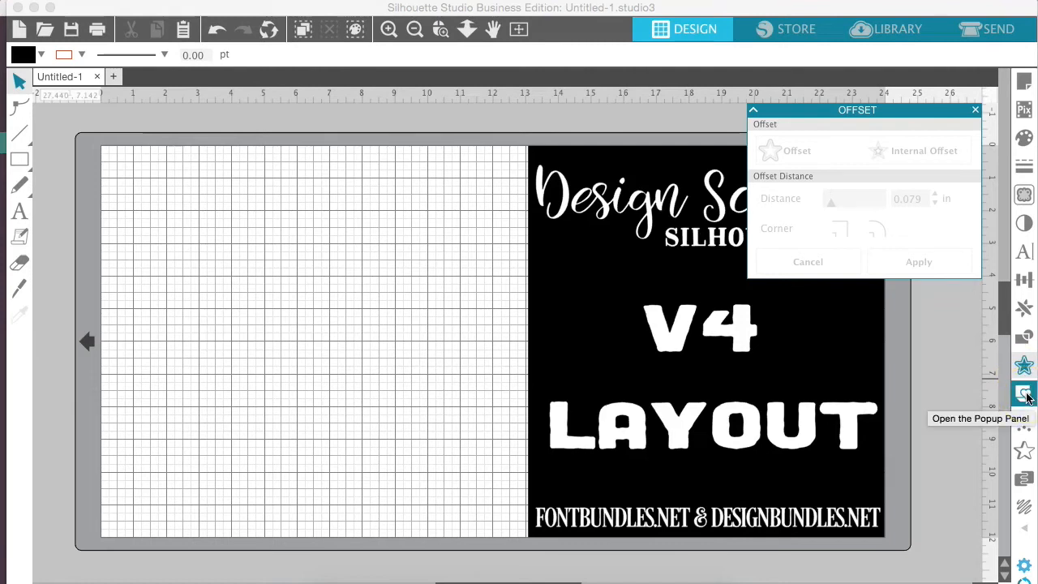
Show the pop-up card panel, then the stipple edge and fill pattern options.
{"action": "left_click", "coordinate": [1025, 395]}
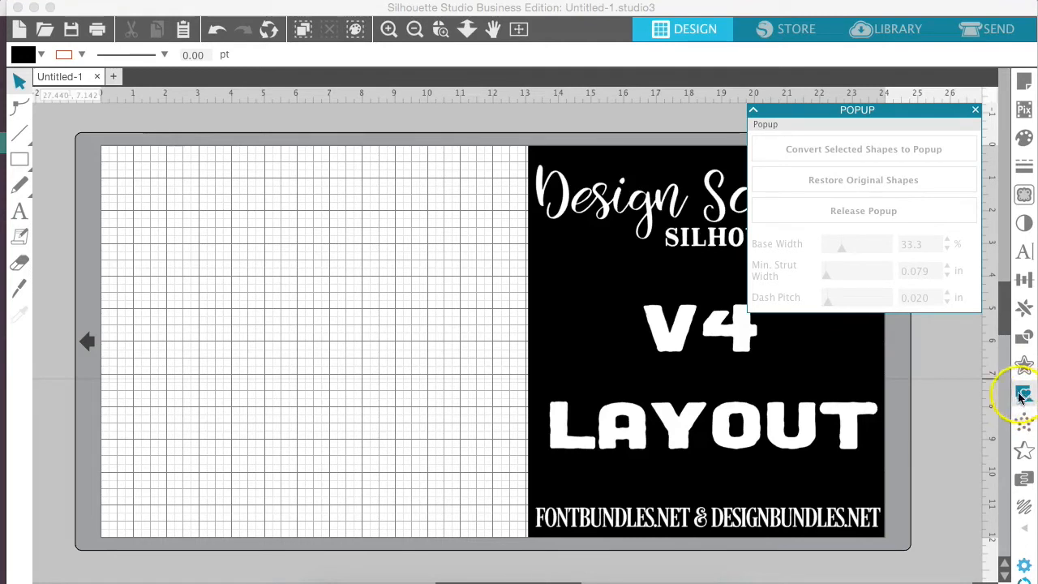
{"action": "mouse_move", "coordinate": [992, 373]}
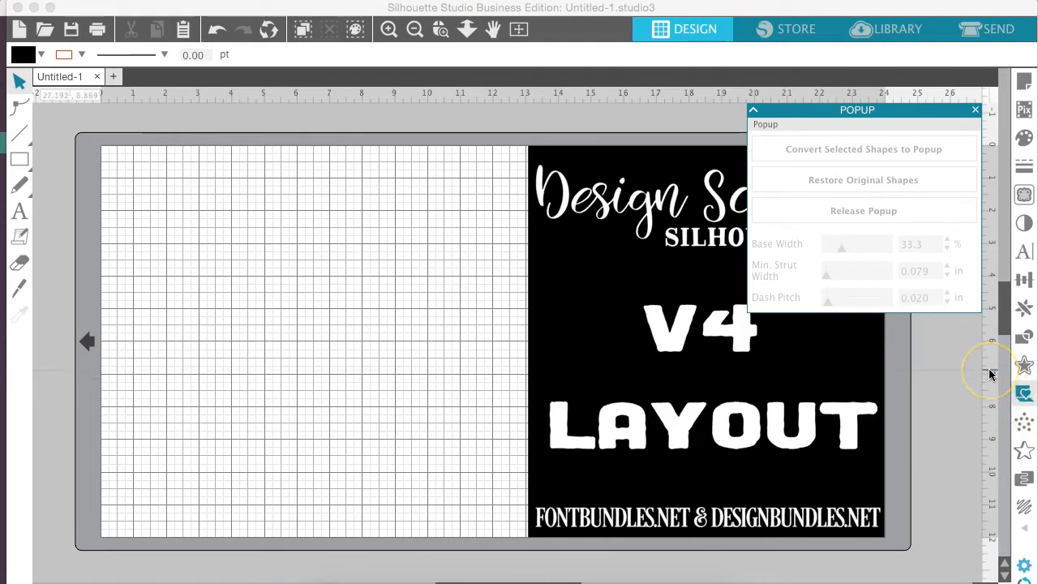
{"action": "mouse_move", "coordinate": [995, 396]}
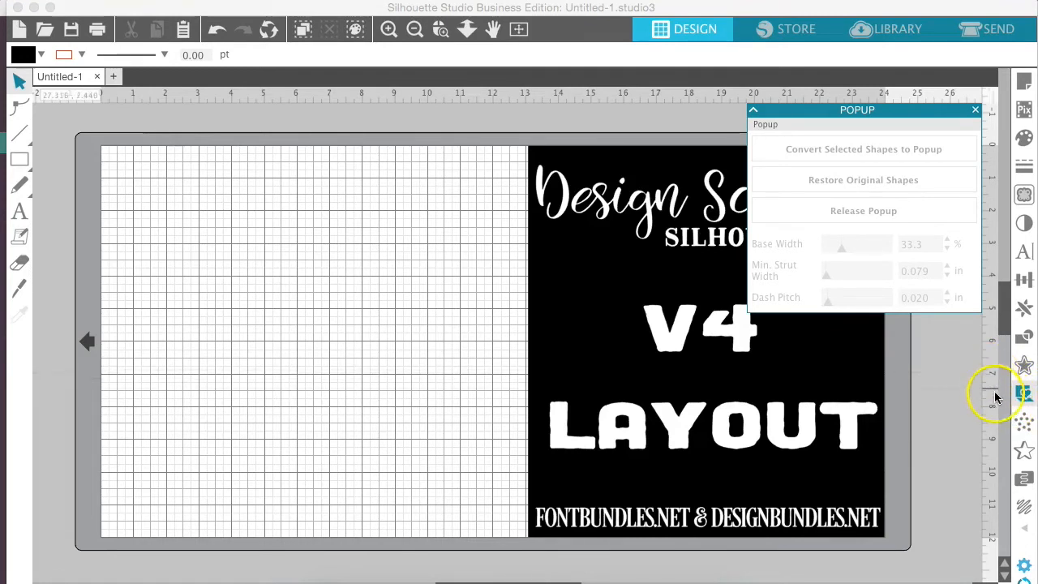
{"action": "left_click", "coordinate": [1024, 419]}
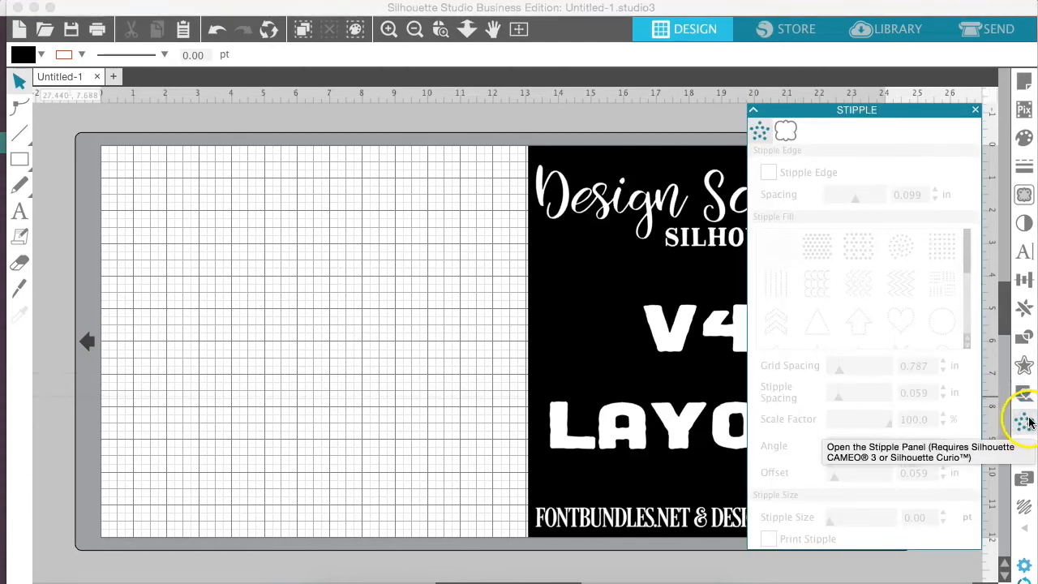
{"action": "mouse_move", "coordinate": [1023, 418]}
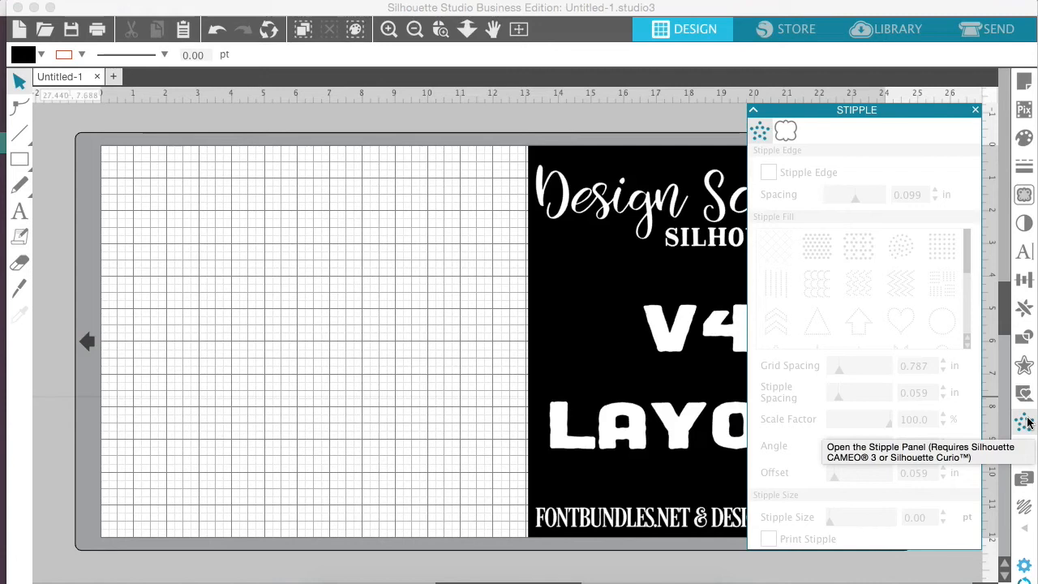
Show the emboss and deboss patterns, then the design page nesting options.
{"action": "left_click", "coordinate": [1023, 451]}
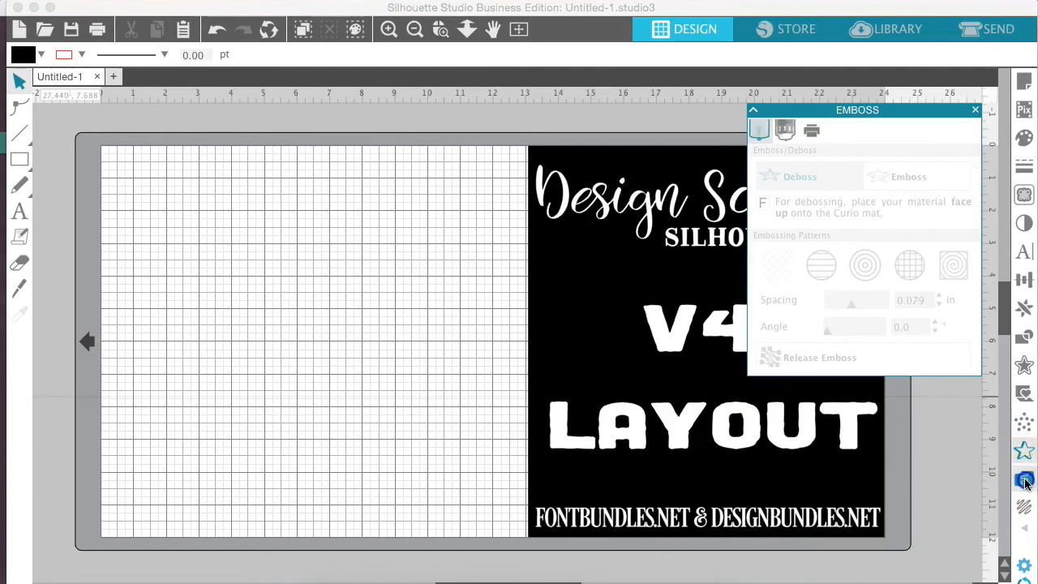
{"action": "left_click", "coordinate": [1025, 480]}
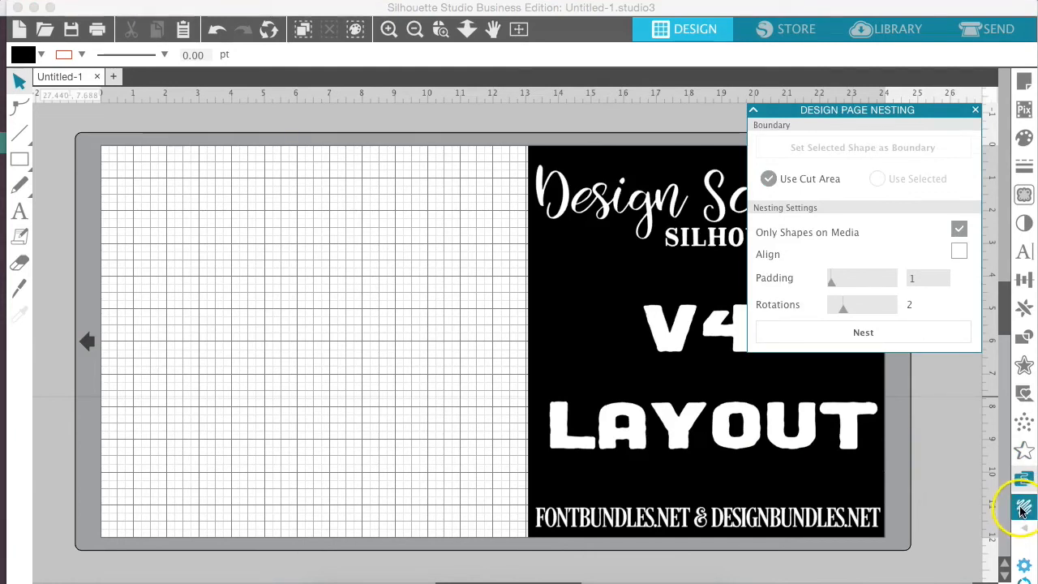
Show the Sketch panel with edge and fill sketch patterns, then reveal the extra panel icons.
{"action": "left_click", "coordinate": [1023, 510]}
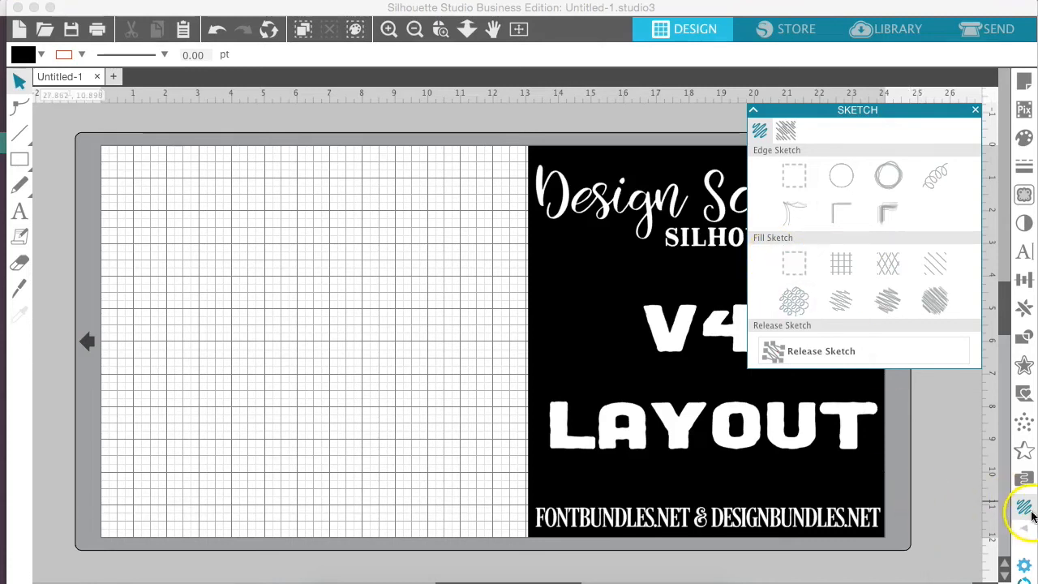
{"action": "left_click", "coordinate": [1025, 509]}
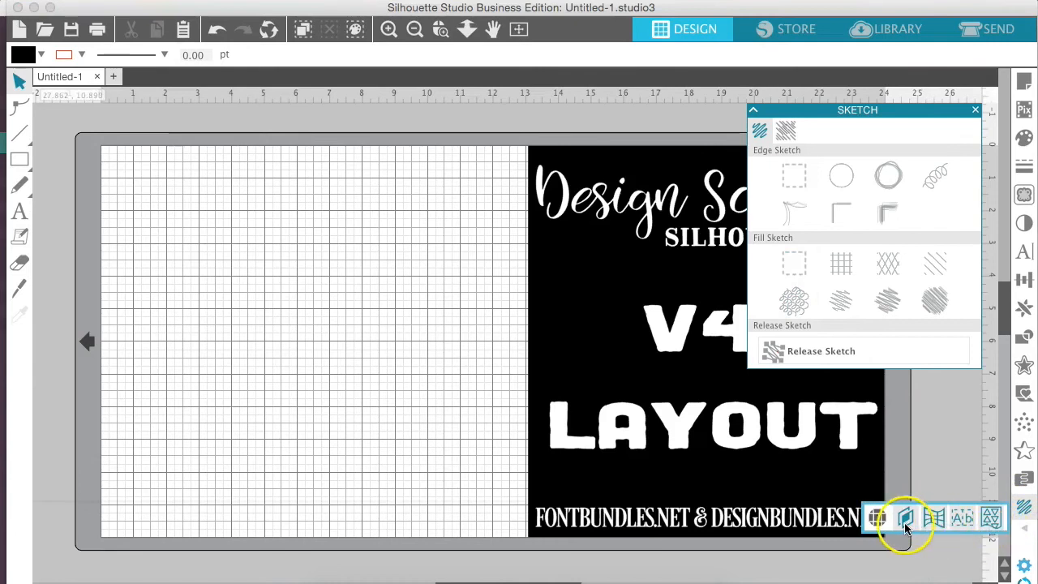
View the Rhinestones and Warp panels in turn, ending on the Weed Settings panel.
{"action": "left_click", "coordinate": [876, 519]}
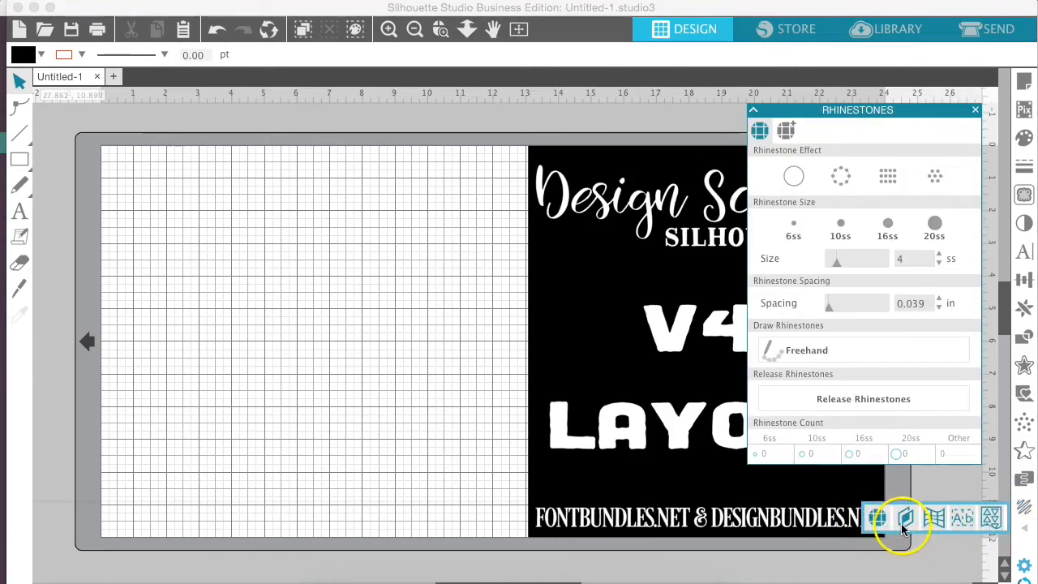
{"action": "left_click", "coordinate": [875, 517]}
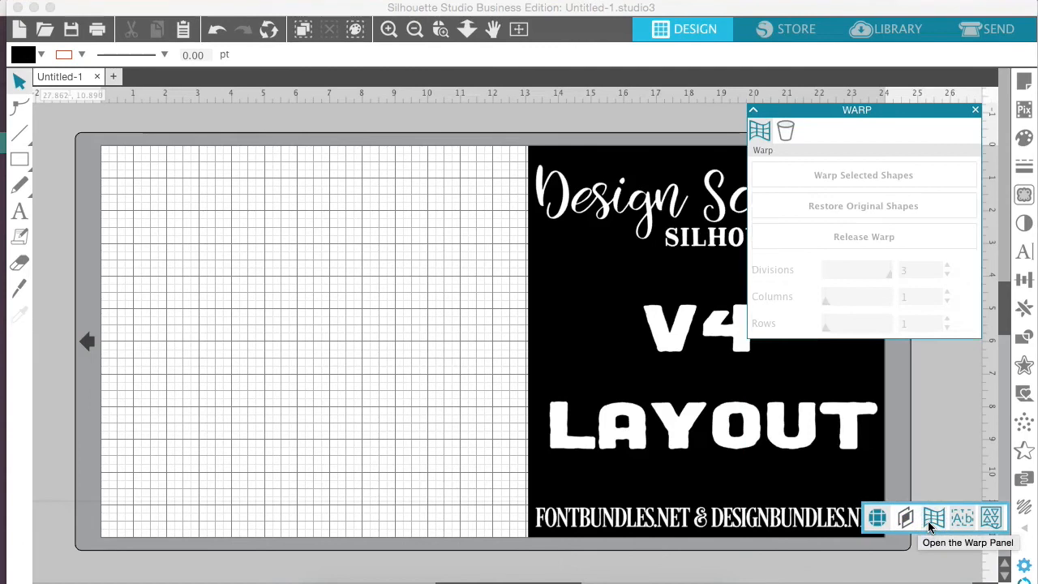
{"action": "left_click", "coordinate": [963, 518]}
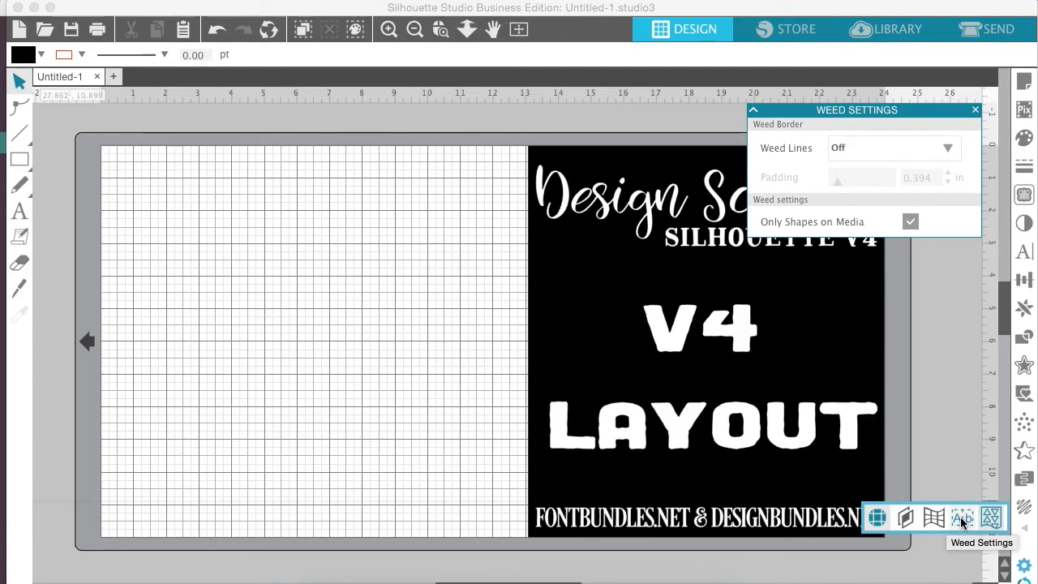
{"action": "mouse_move", "coordinate": [991, 517]}
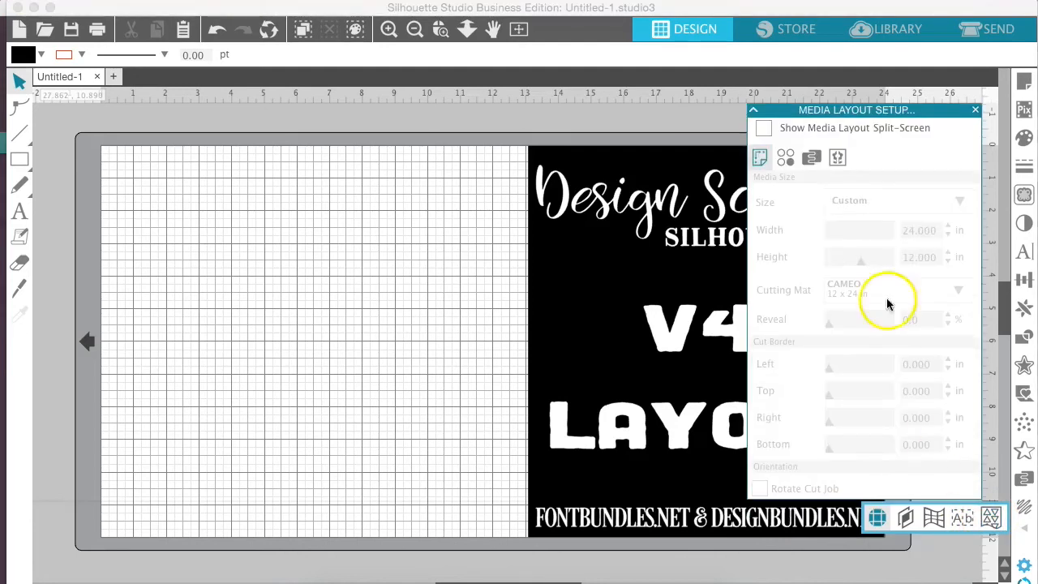
Close the Media Layout Setup panel, leaving only the blank design page.
{"action": "left_click", "coordinate": [976, 110]}
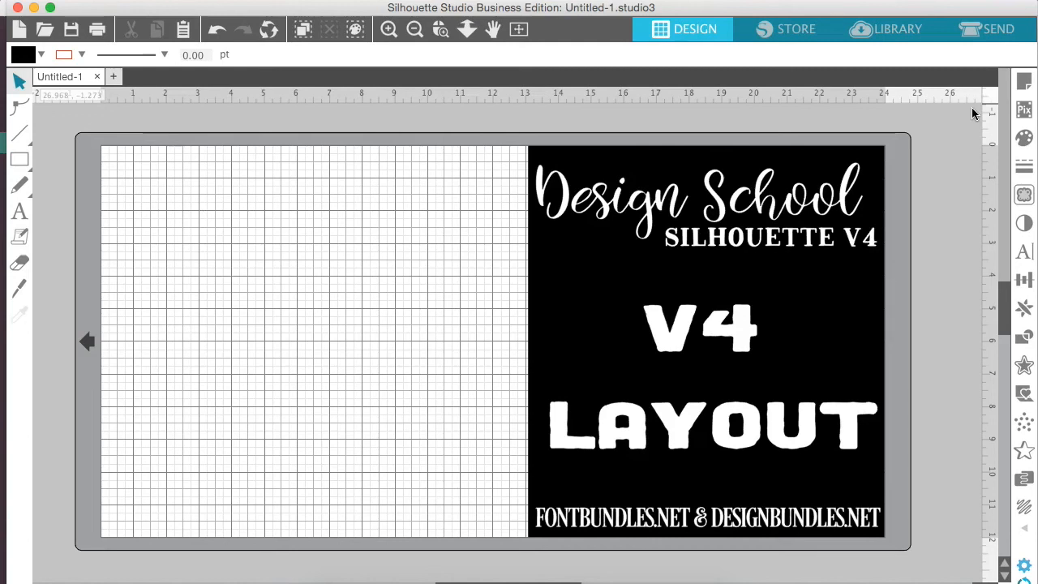
{"action": "mouse_move", "coordinate": [33, 568]}
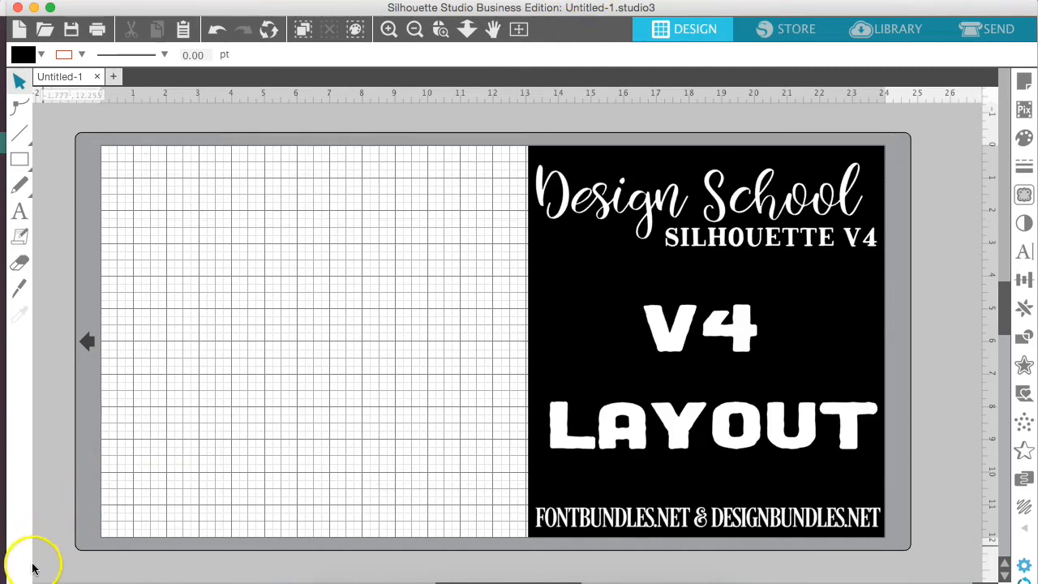